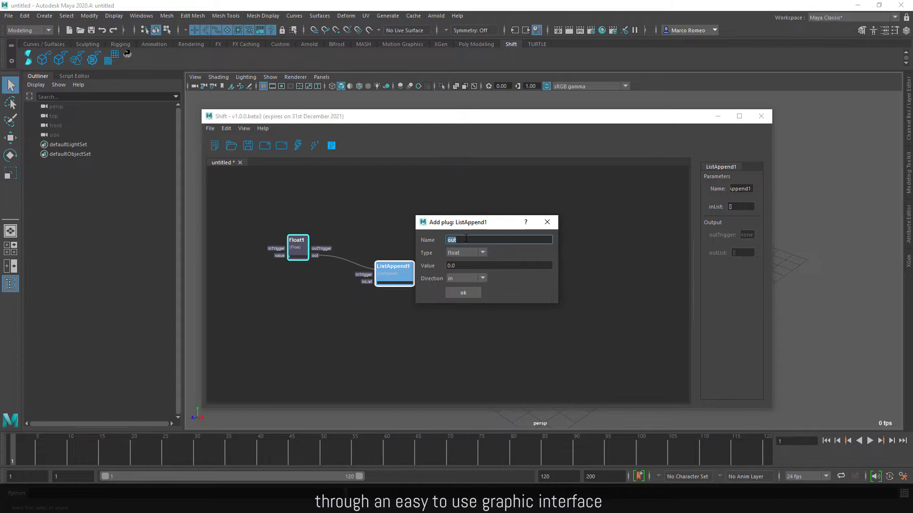
Load the publishSelectedModels graph, where PythonExecute1 triggers Workflow1.
{"action": "left_click", "coordinate": [463, 292]}
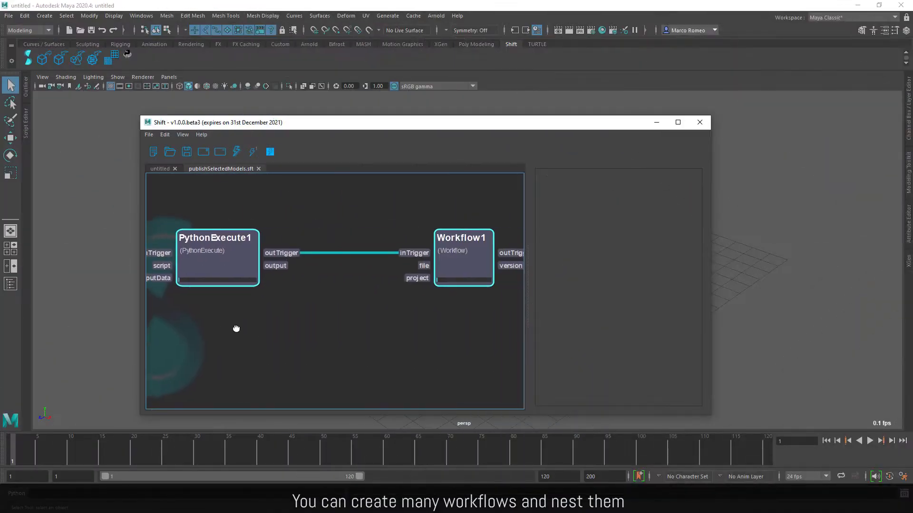
Open the nested publishModel and publishFile workflow graphs to inspect SG_AddFile.
{"action": "left_click", "coordinate": [349, 168]}
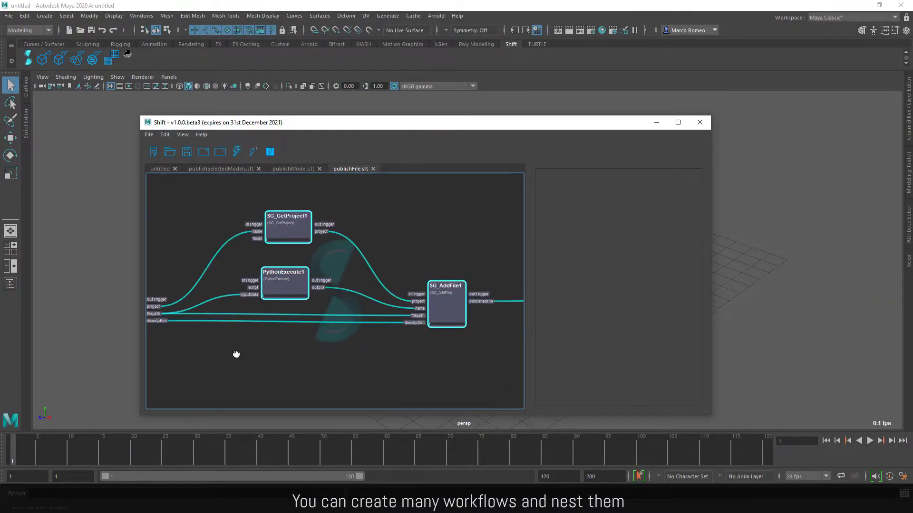
{"action": "left_click", "coordinate": [292, 169]}
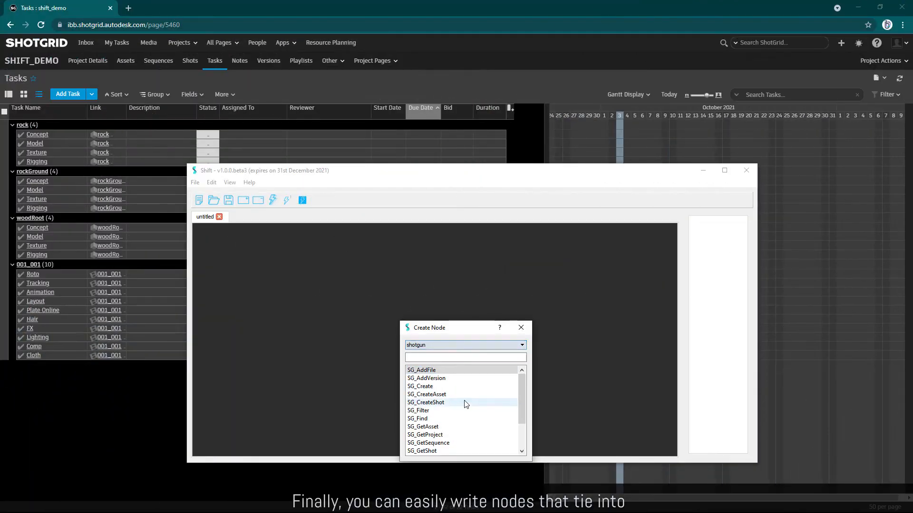
Filter shotgun nodes by 'get' and add SG_GetStatus to complete the GetShot-GetAsset-GetTask-GetStatus chain.
{"action": "type", "text": "get"}
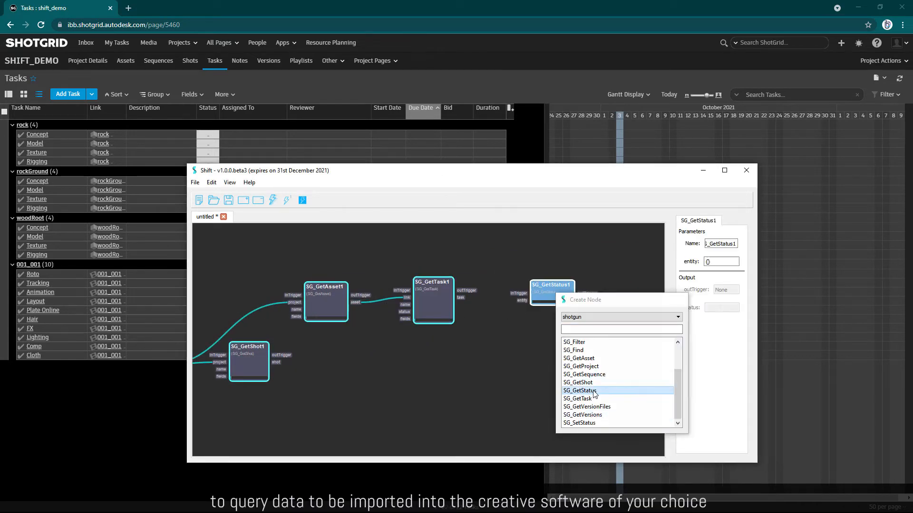
{"action": "left_click", "coordinate": [580, 391]}
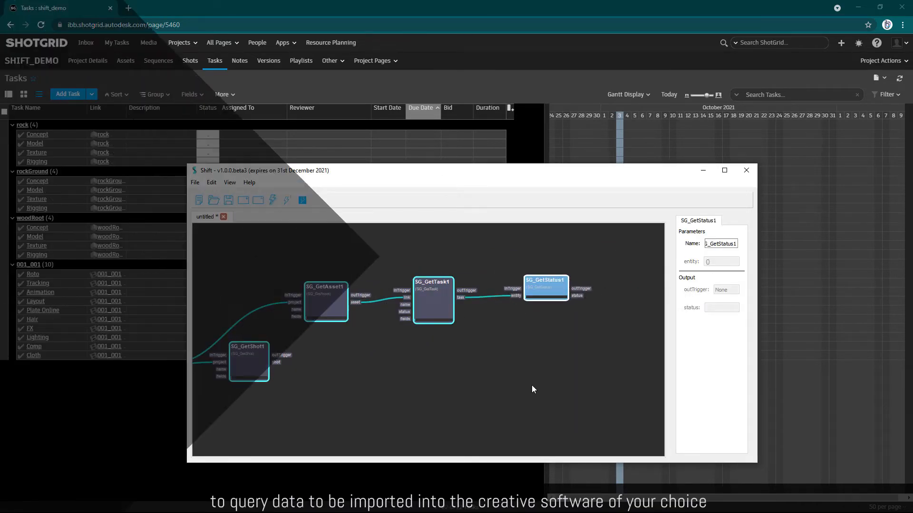